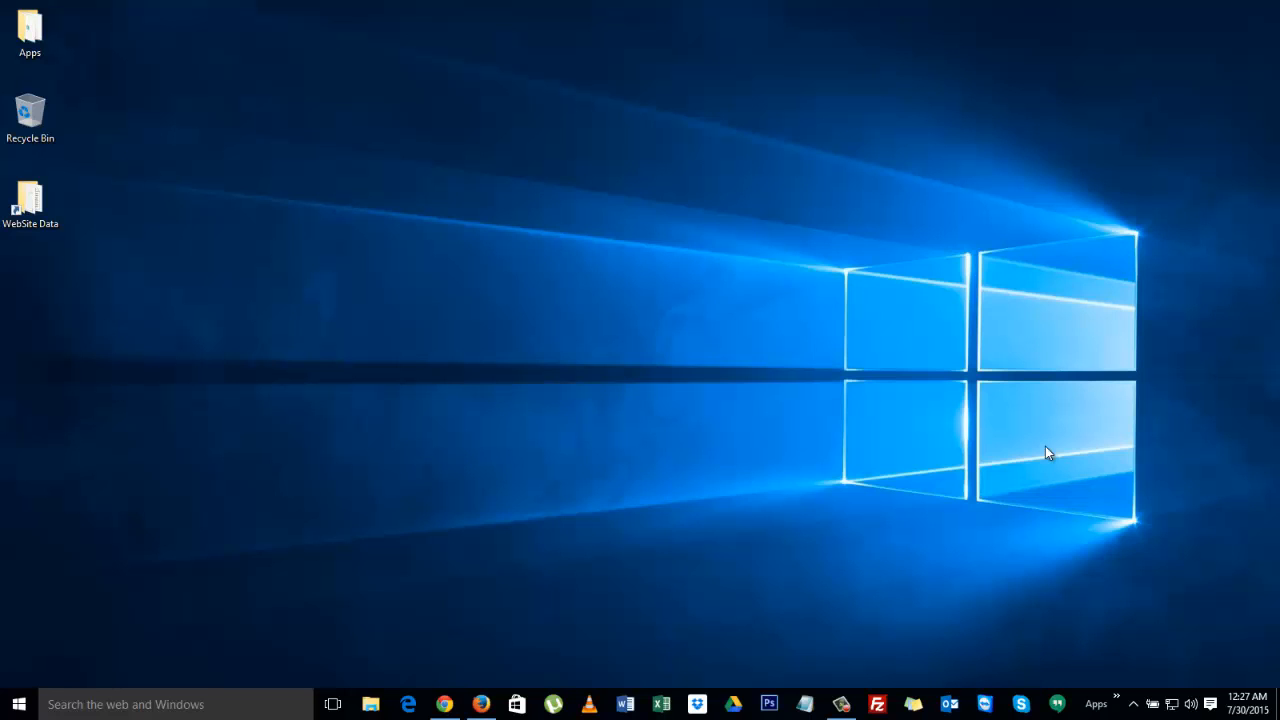
mouse_move(535, 251)
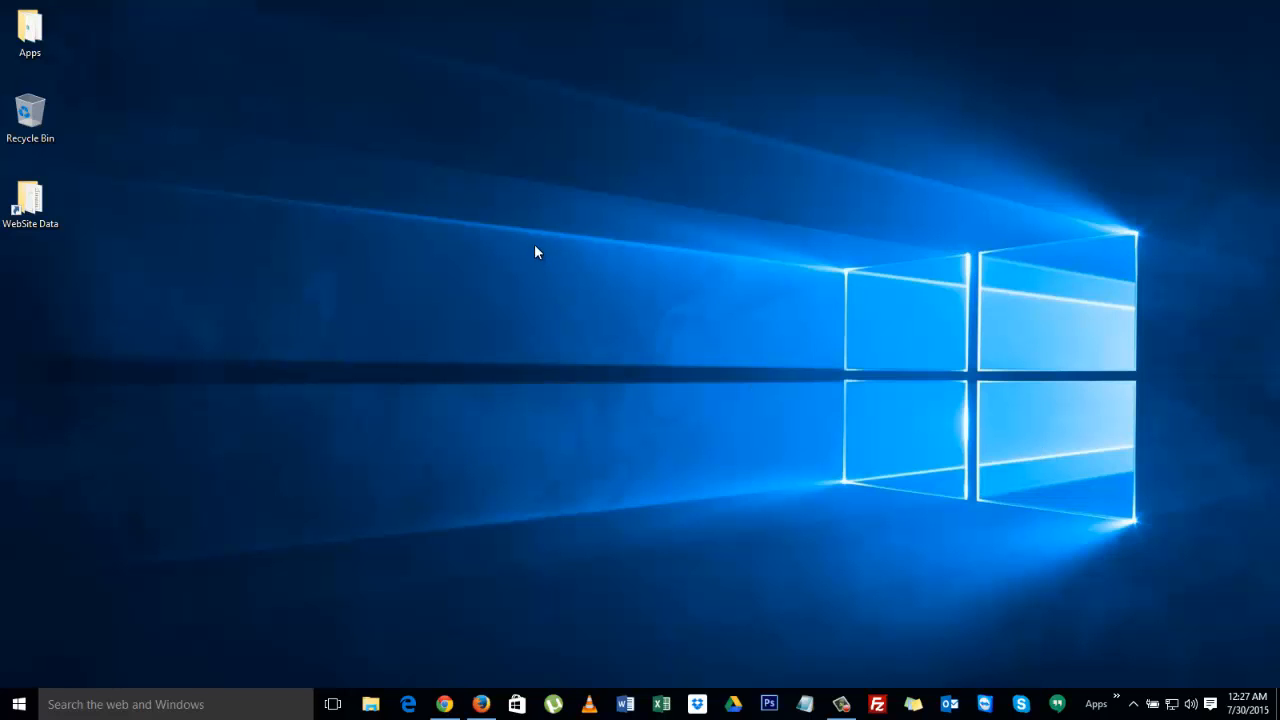
Right-click an empty spot on the desktop to bring up its context menu
right_click(536, 252)
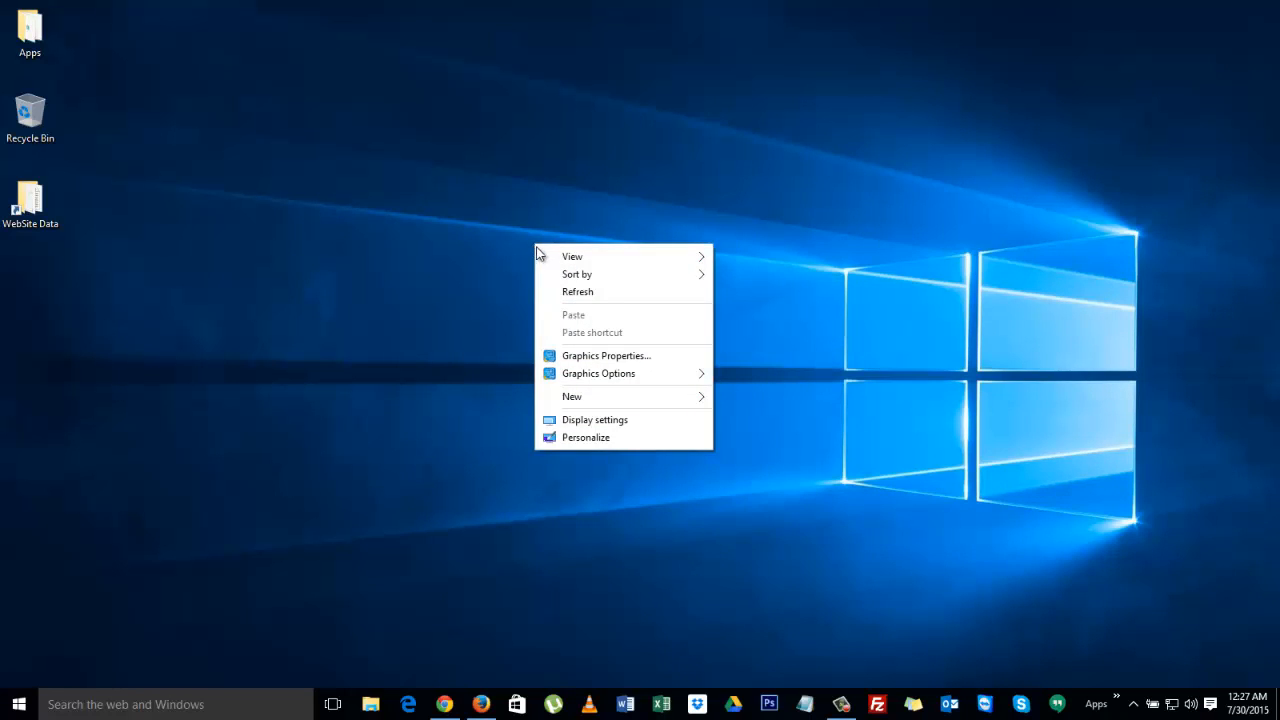
Go from Personalize to Themes and open Desktop Icon Settings
left_click(595, 419)
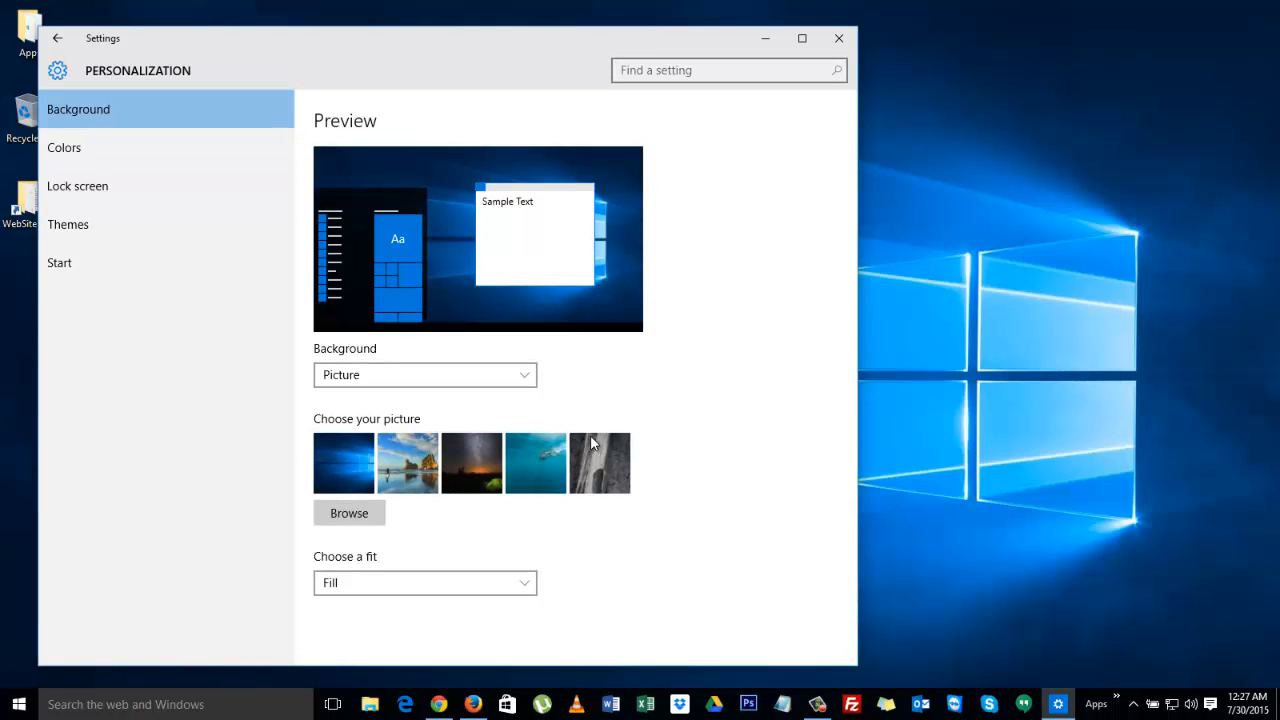
mouse_move(557, 300)
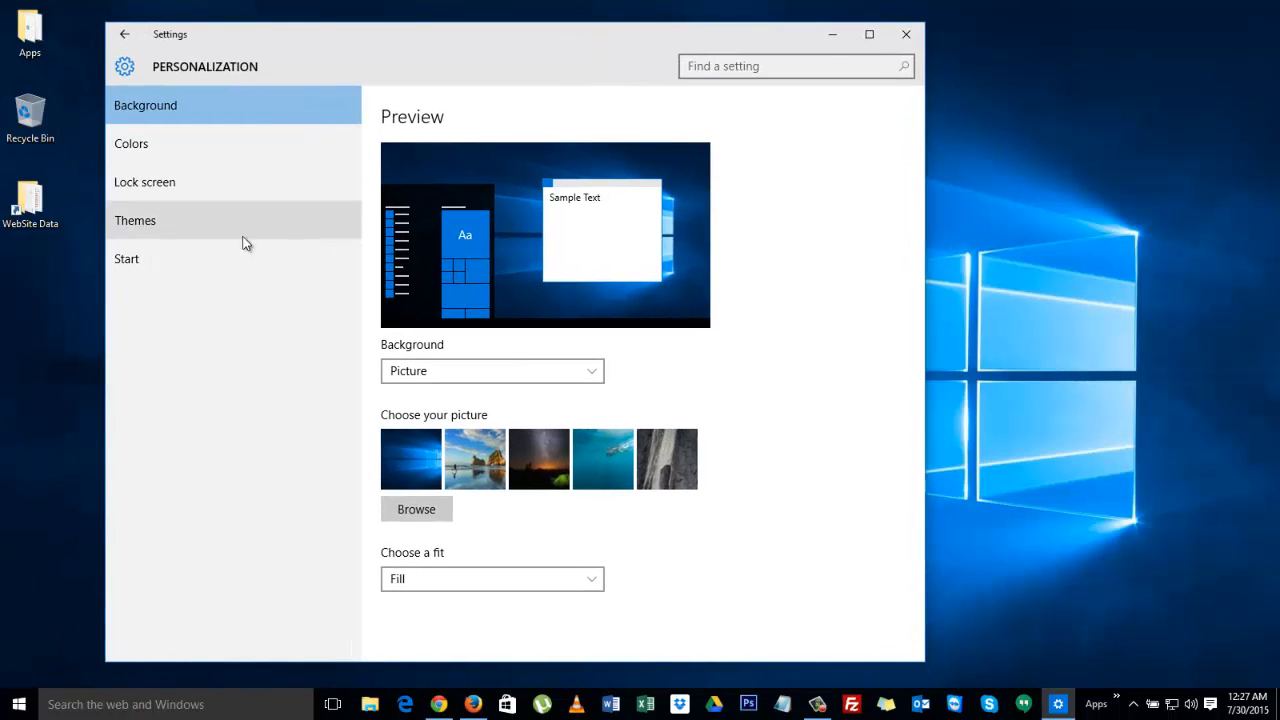
left_click(135, 220)
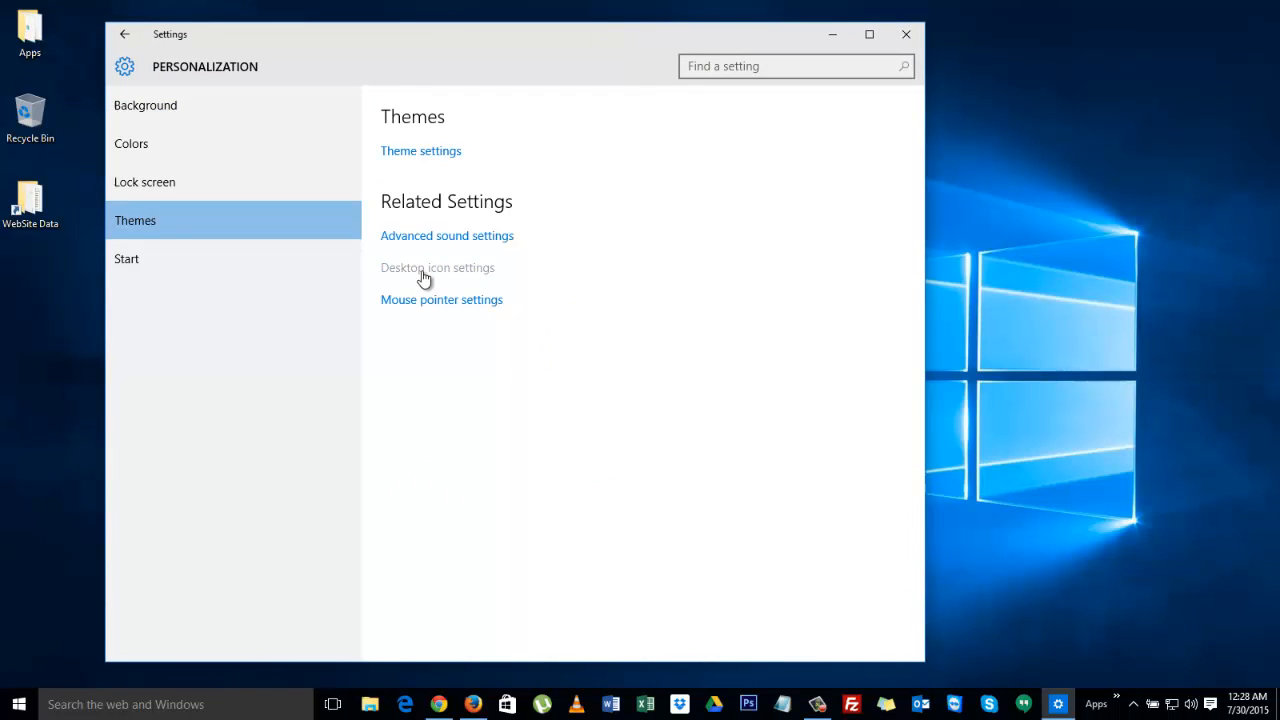
left_click(437, 267)
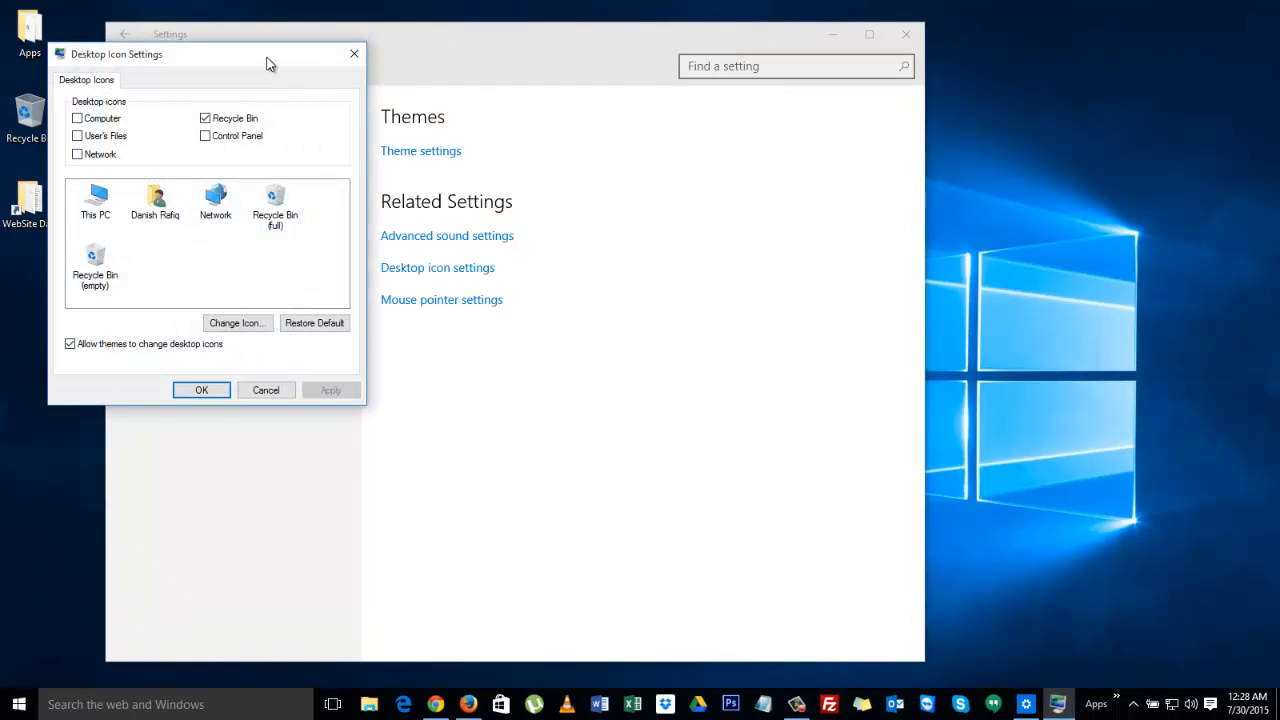
Enable the Computer, User's Files and Control Panel desktop icons and confirm with OK
left_click_drag(205, 54, 672, 245)
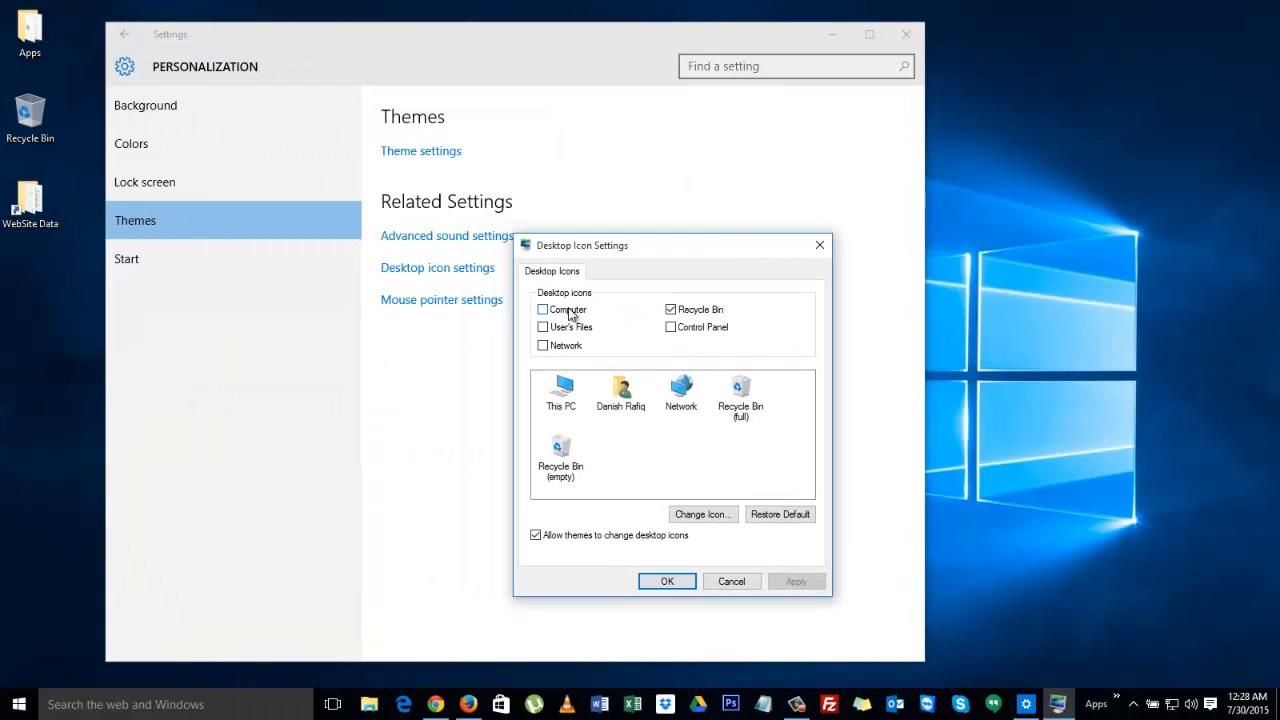
left_click(543, 309)
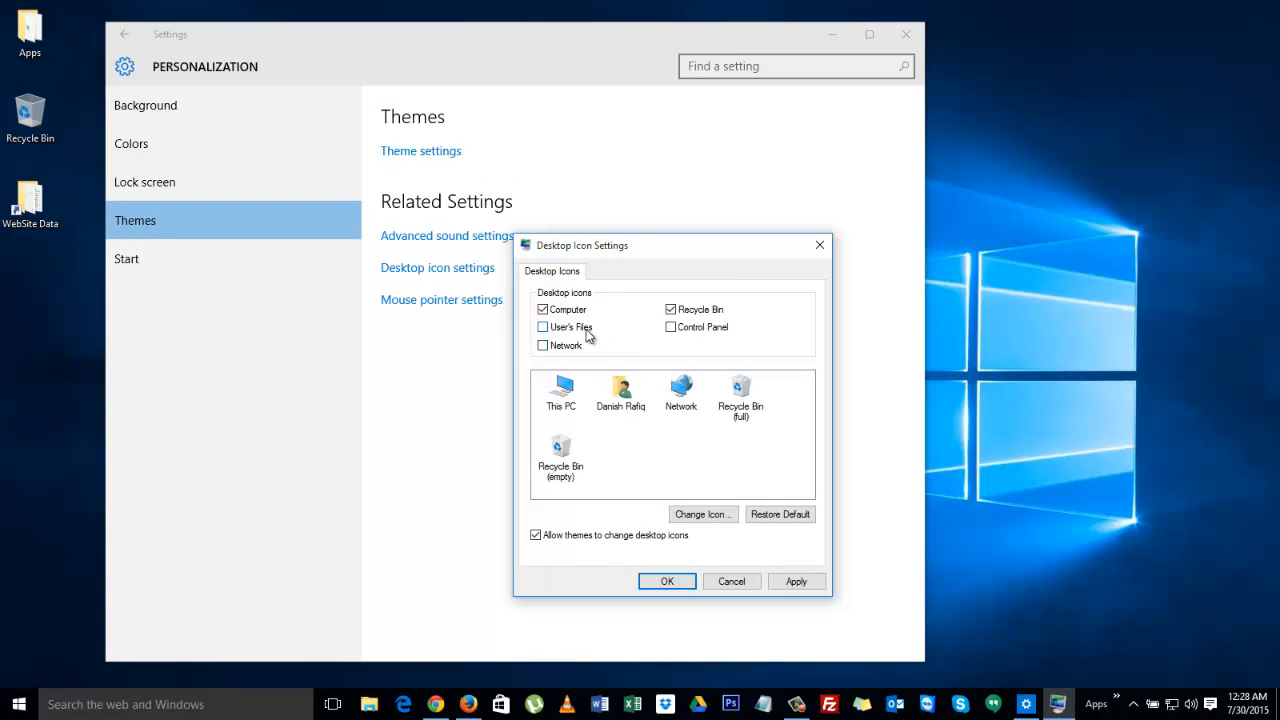
left_click(543, 327)
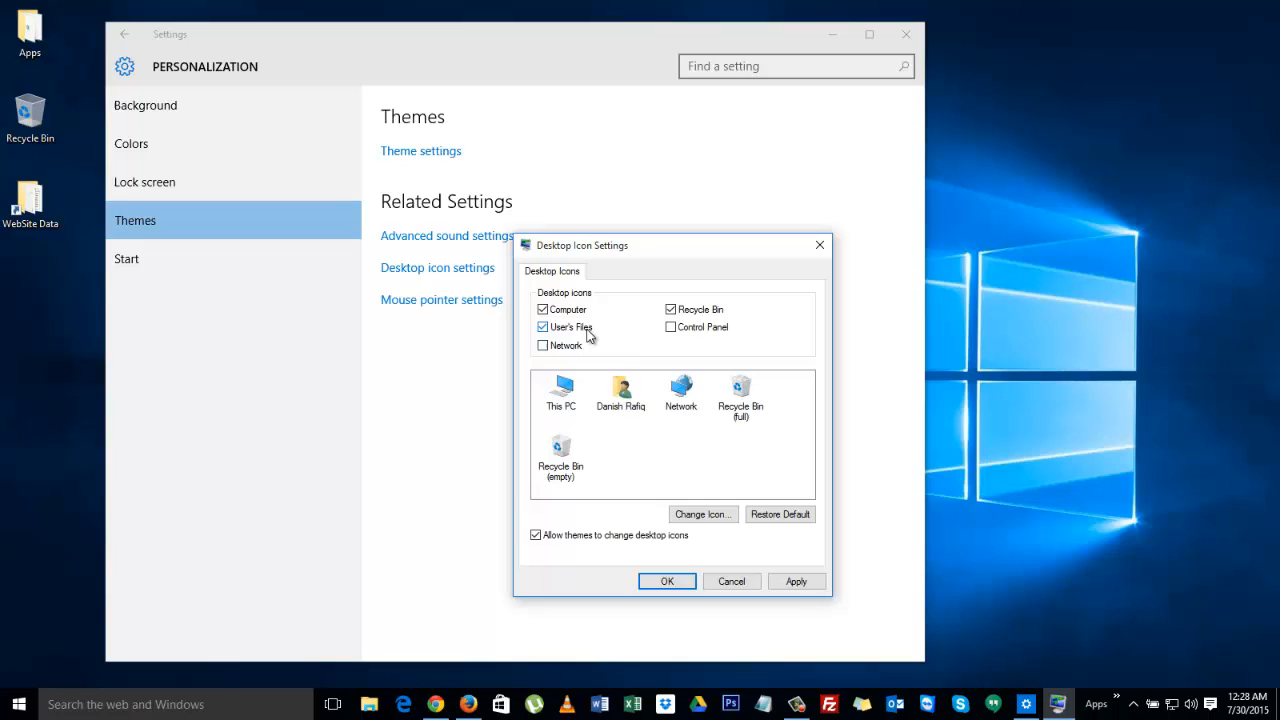
left_click(670, 326)
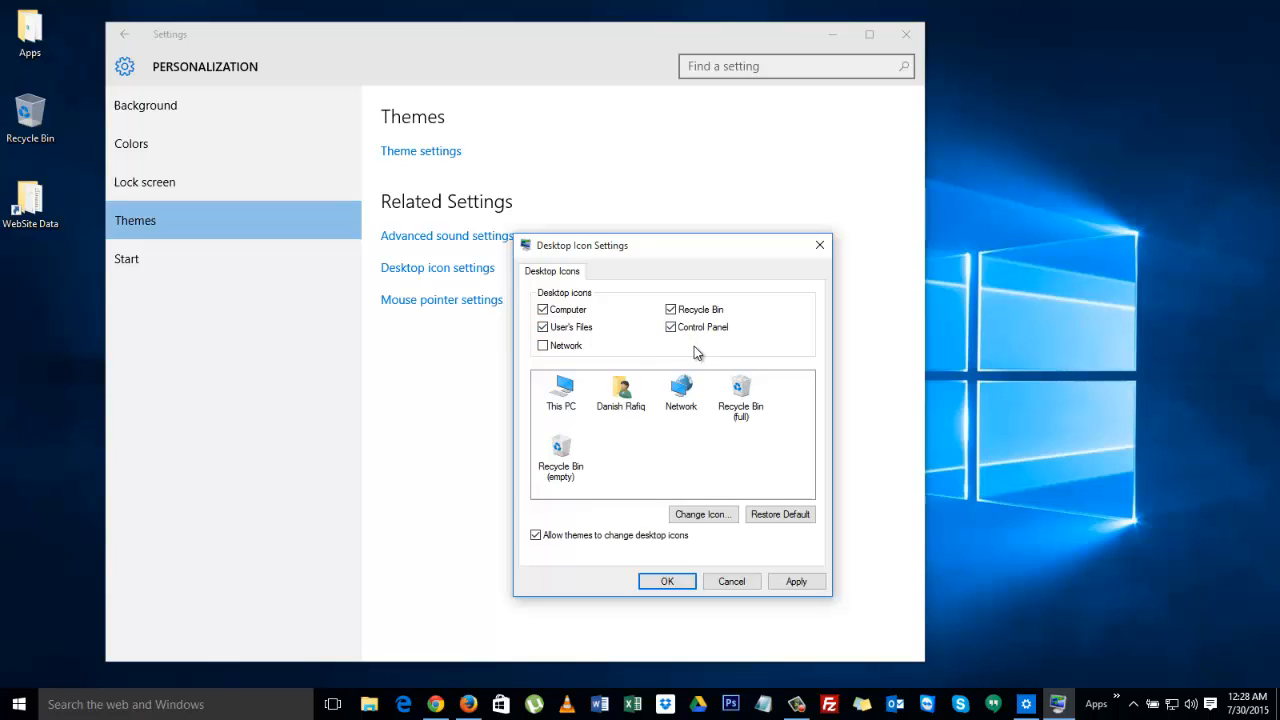
left_click(543, 345)
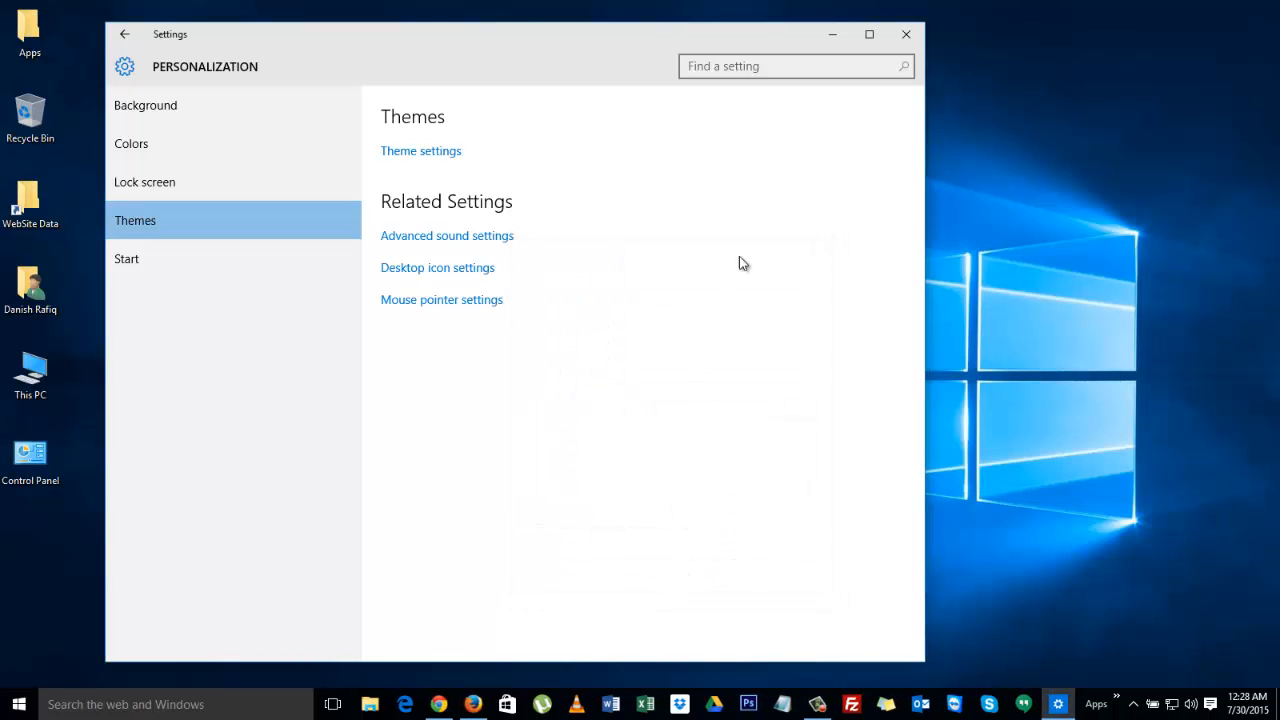
Close the Settings window and select the new Control Panel and user folder icons
left_click(905, 34)
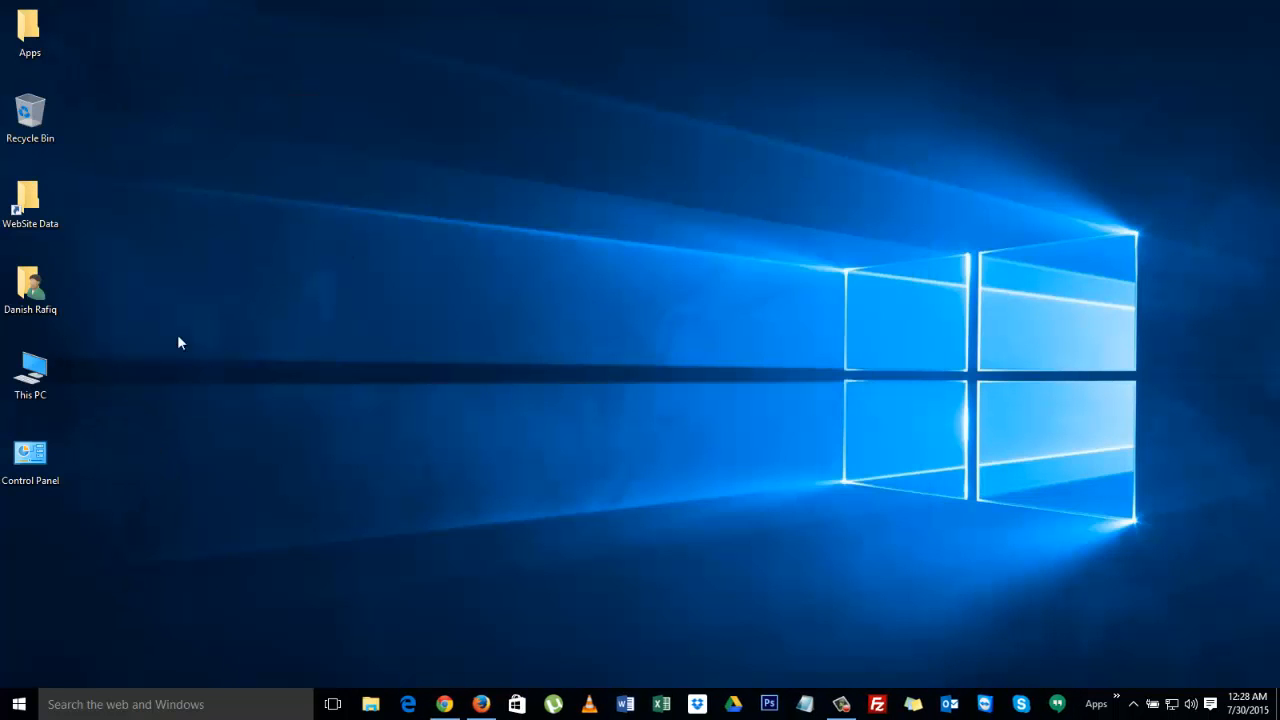
left_click(30, 455)
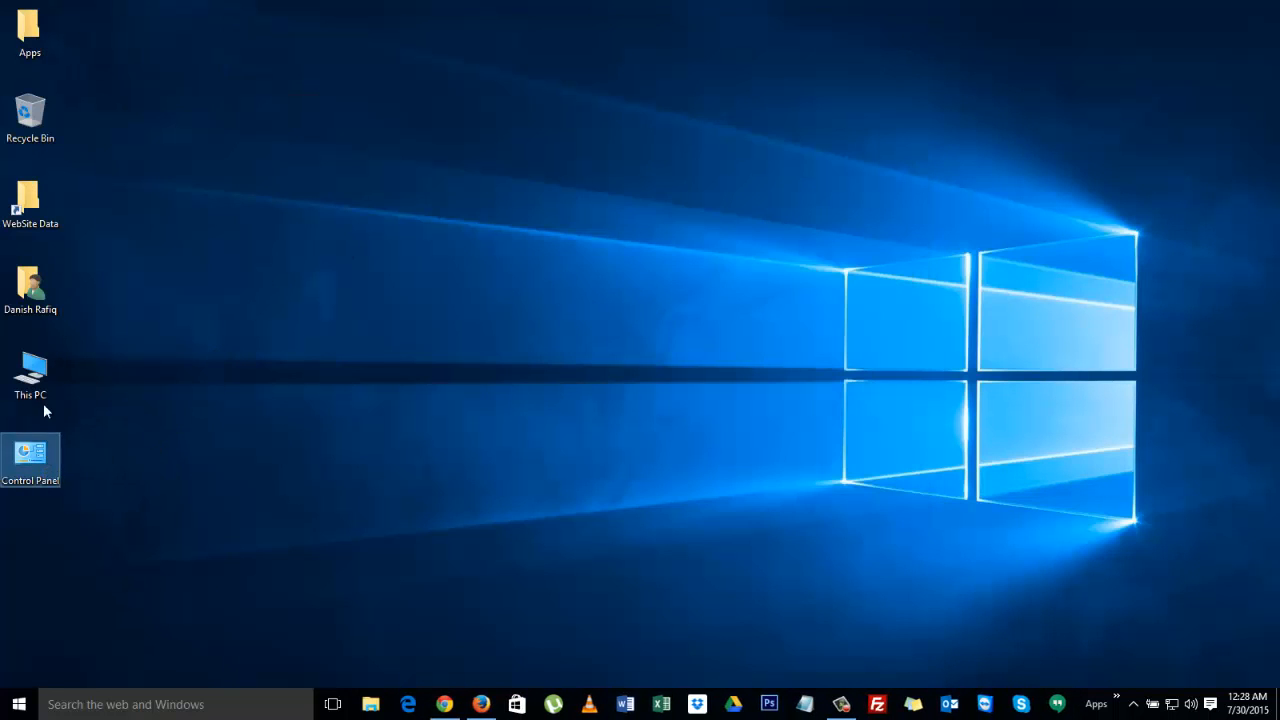
left_click(30, 375)
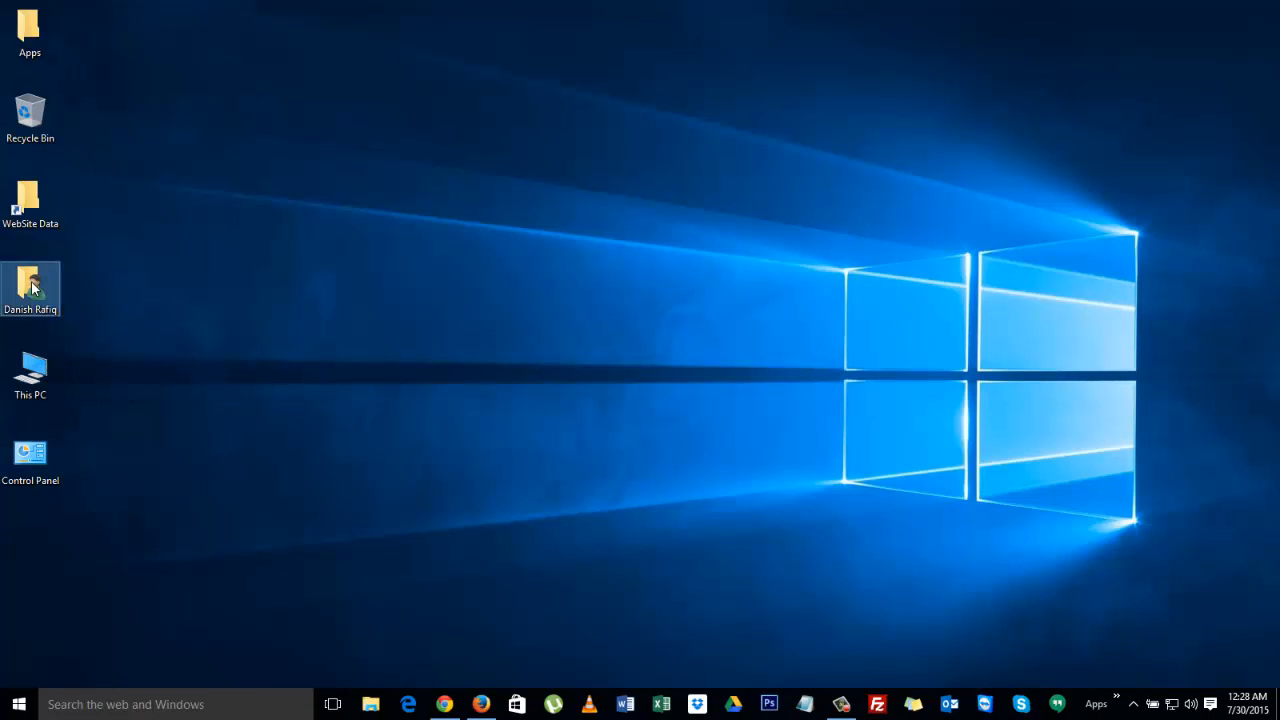
mouse_move(30, 285)
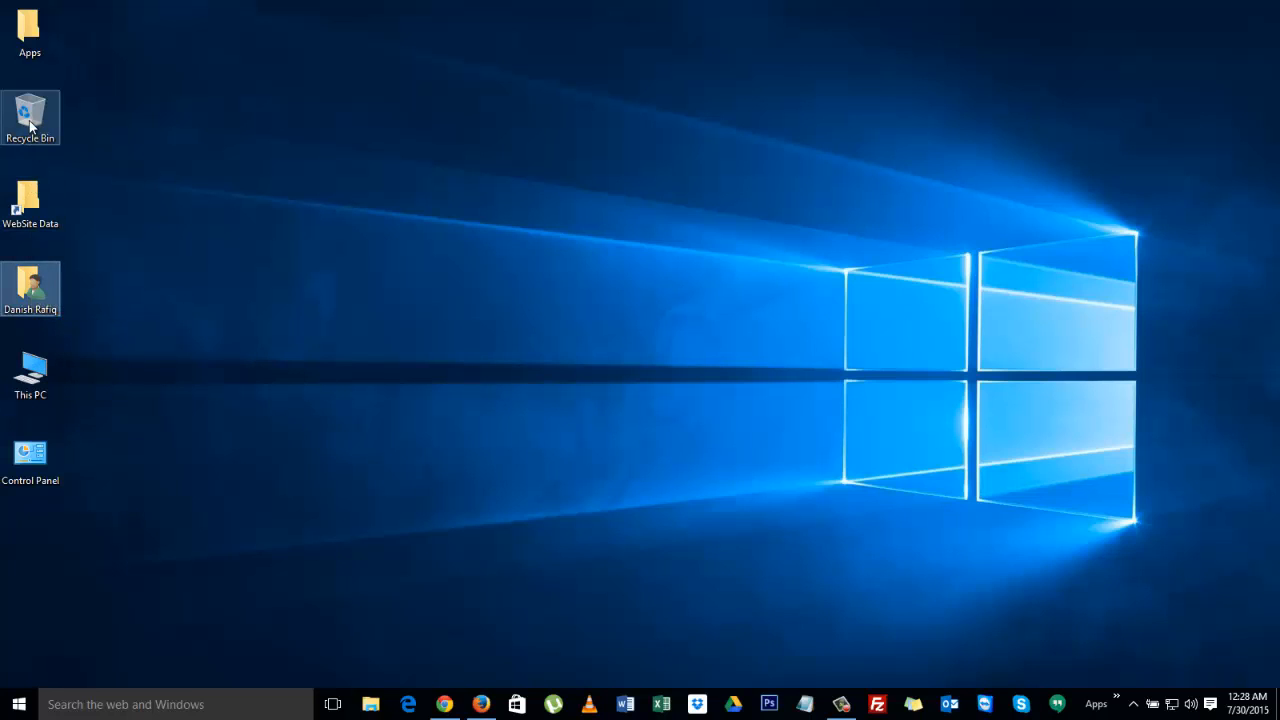
mouse_move(30, 118)
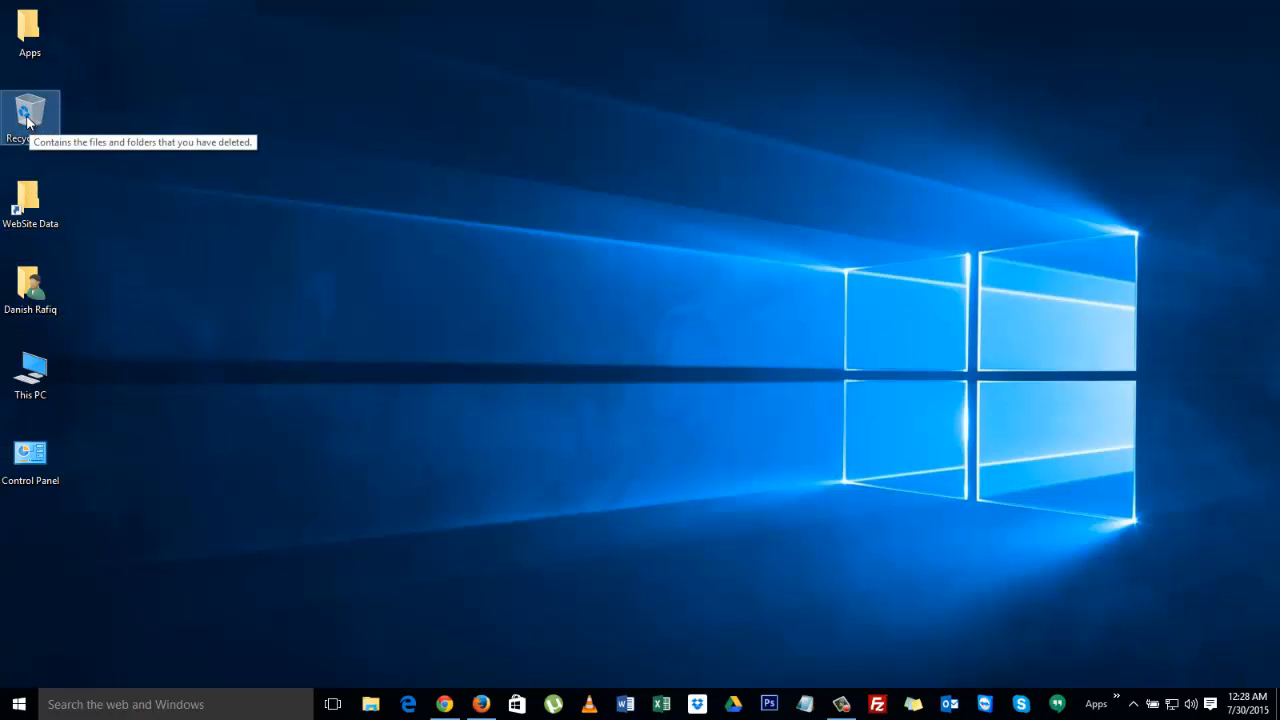